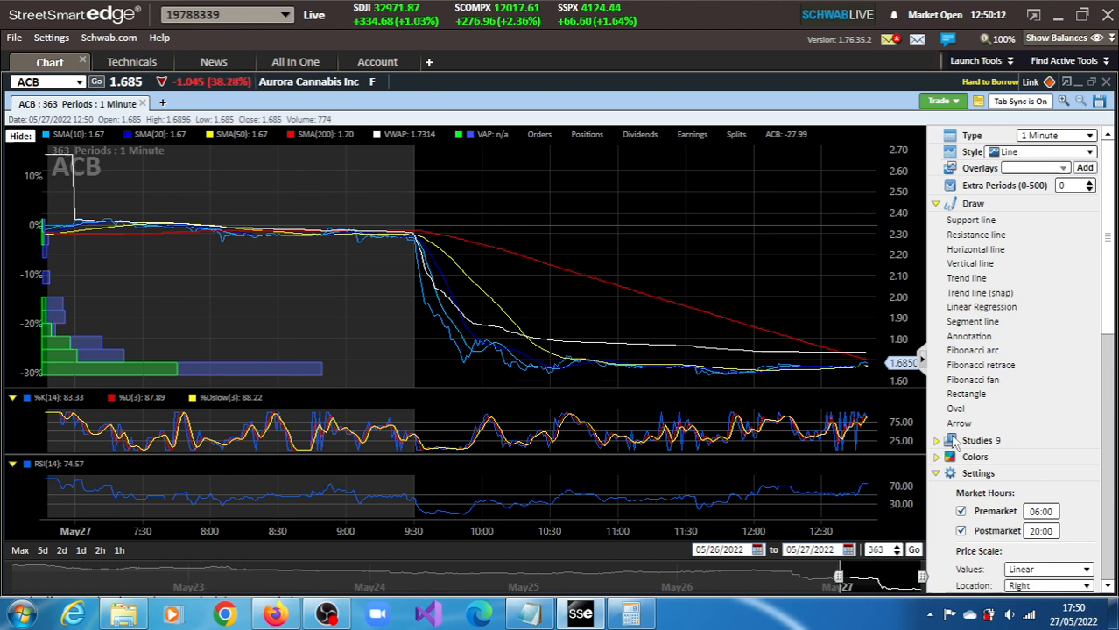
mouse_move(827, 456)
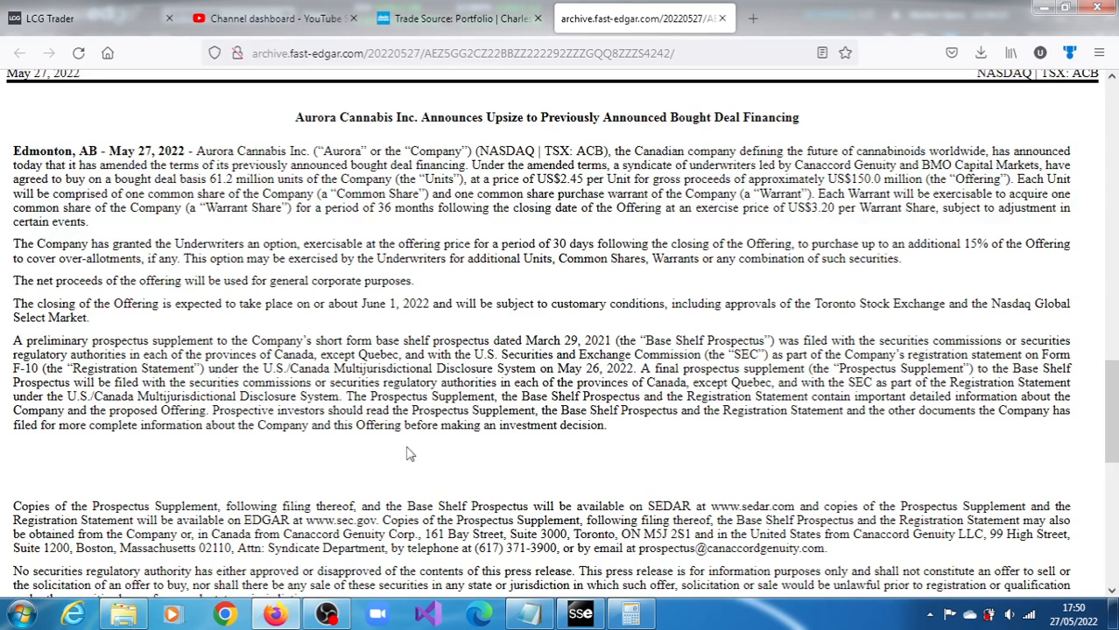
mouse_move(719, 450)
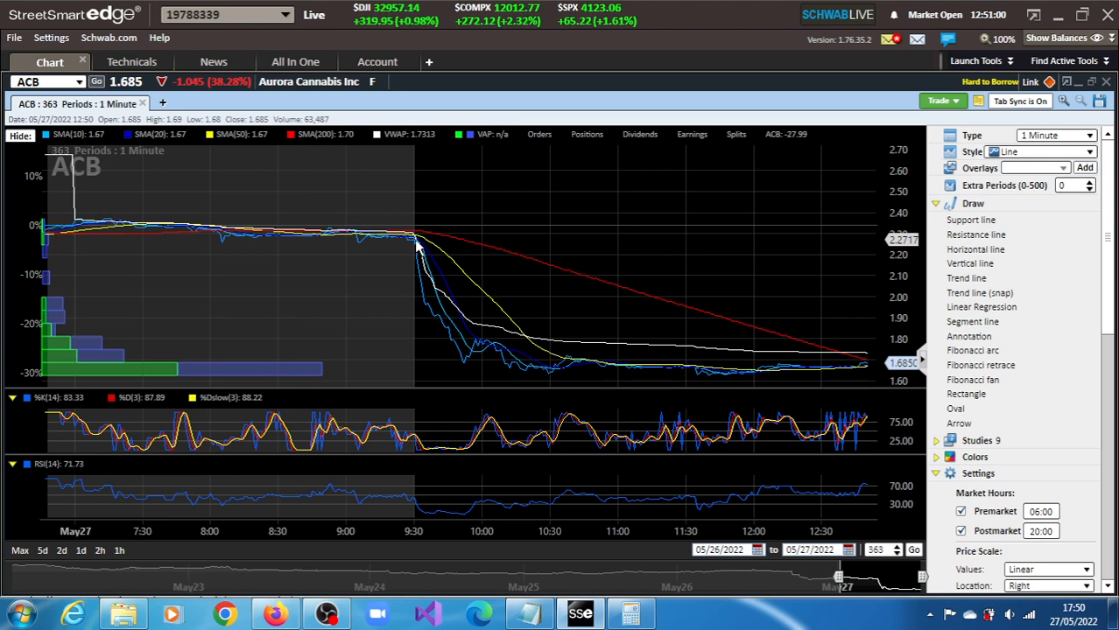
mouse_move(429, 325)
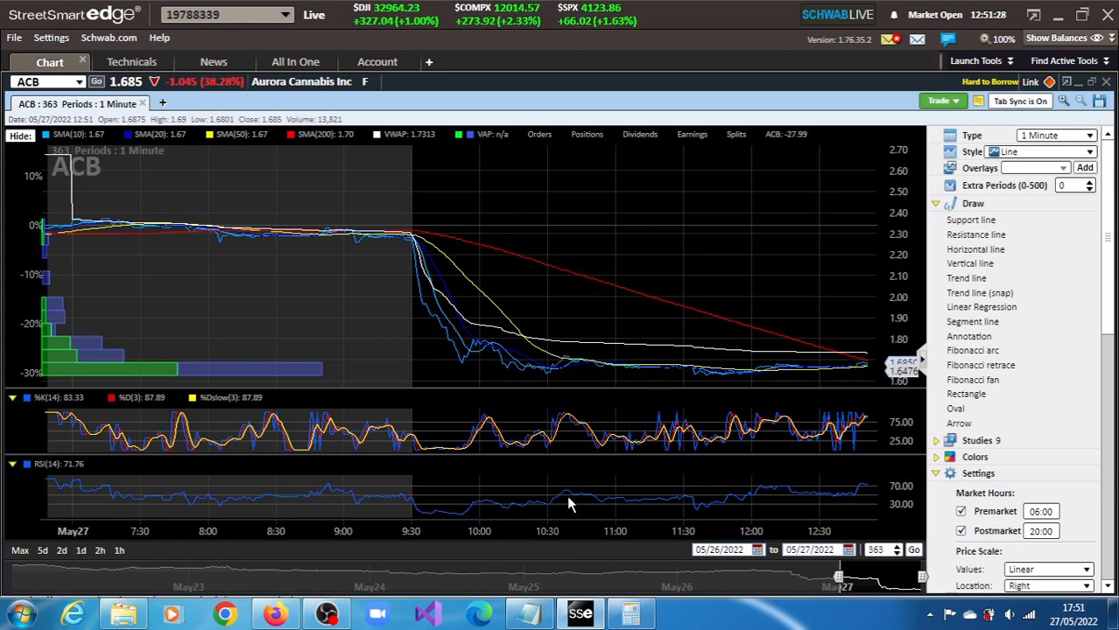
click(628, 613)
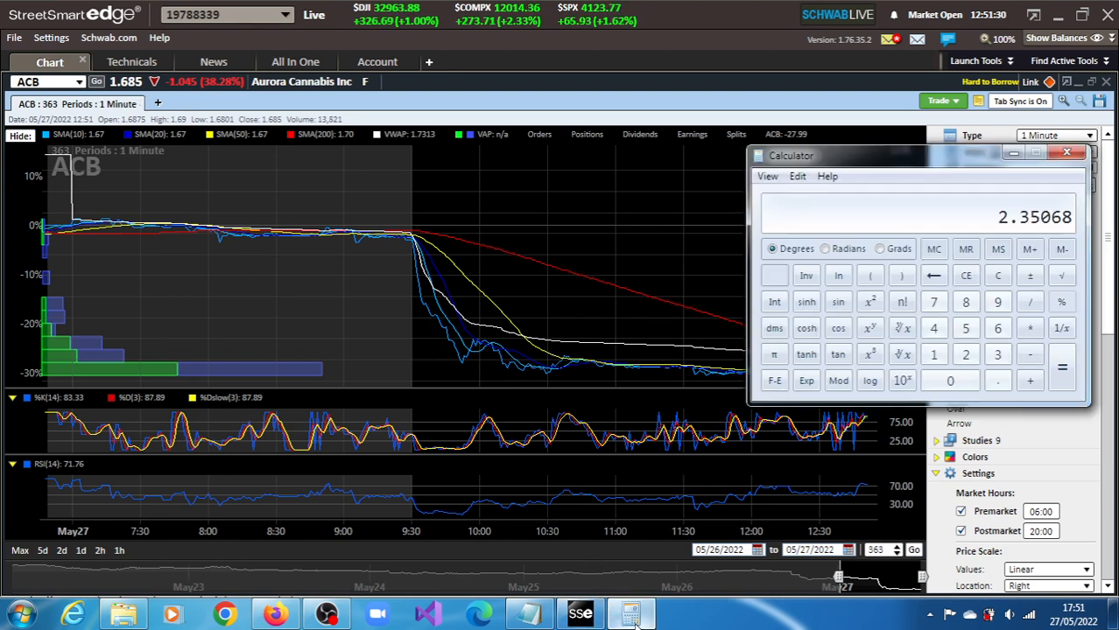
click(1091, 154)
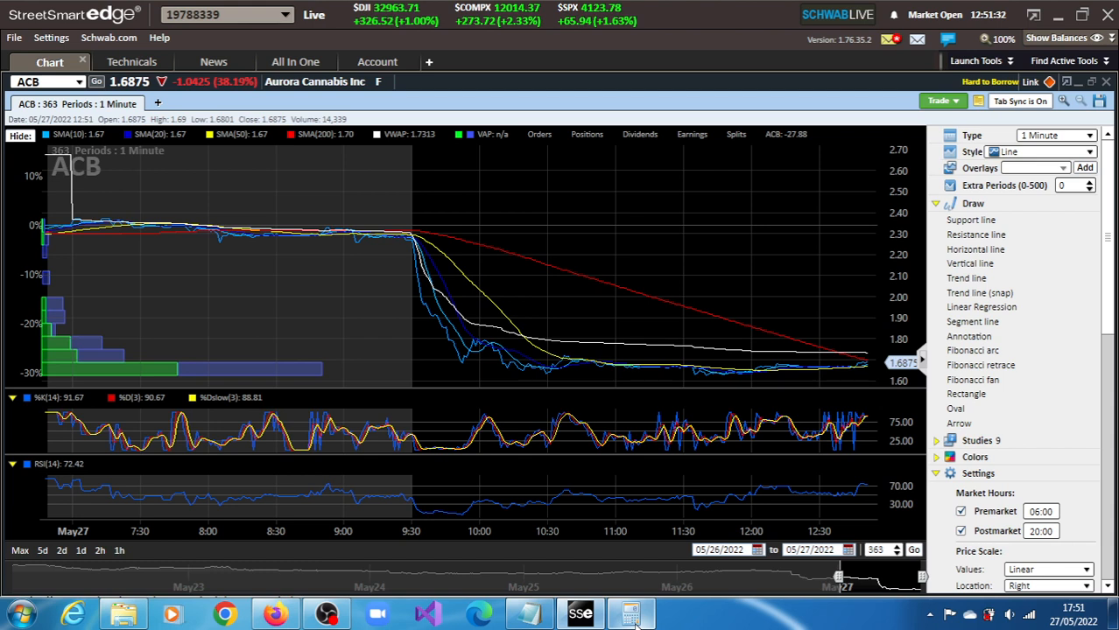
mouse_move(868, 300)
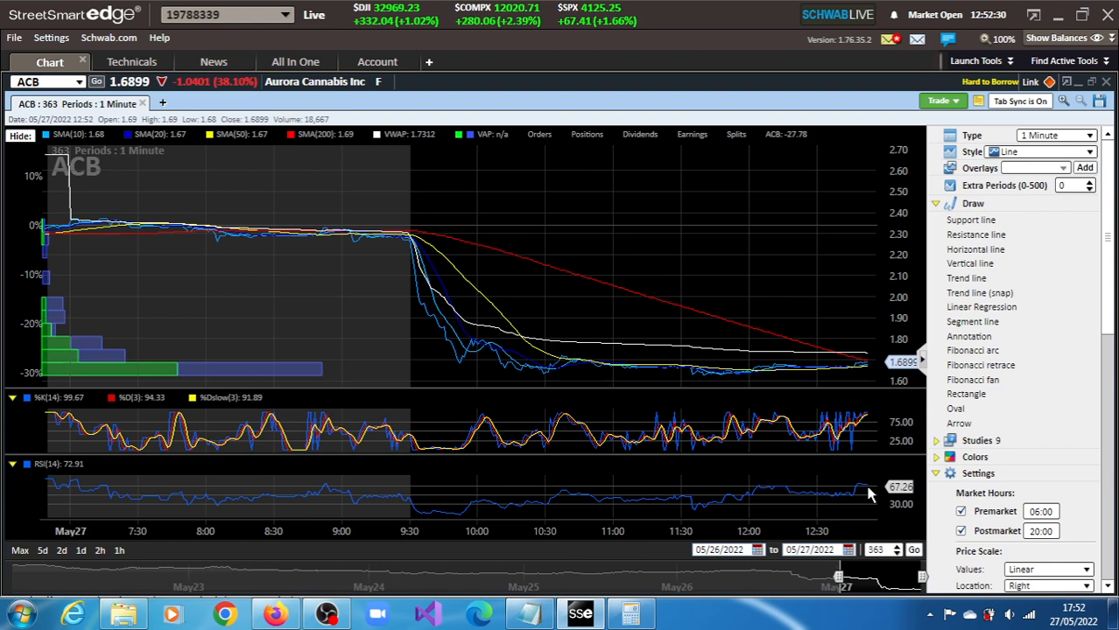
mouse_move(690, 473)
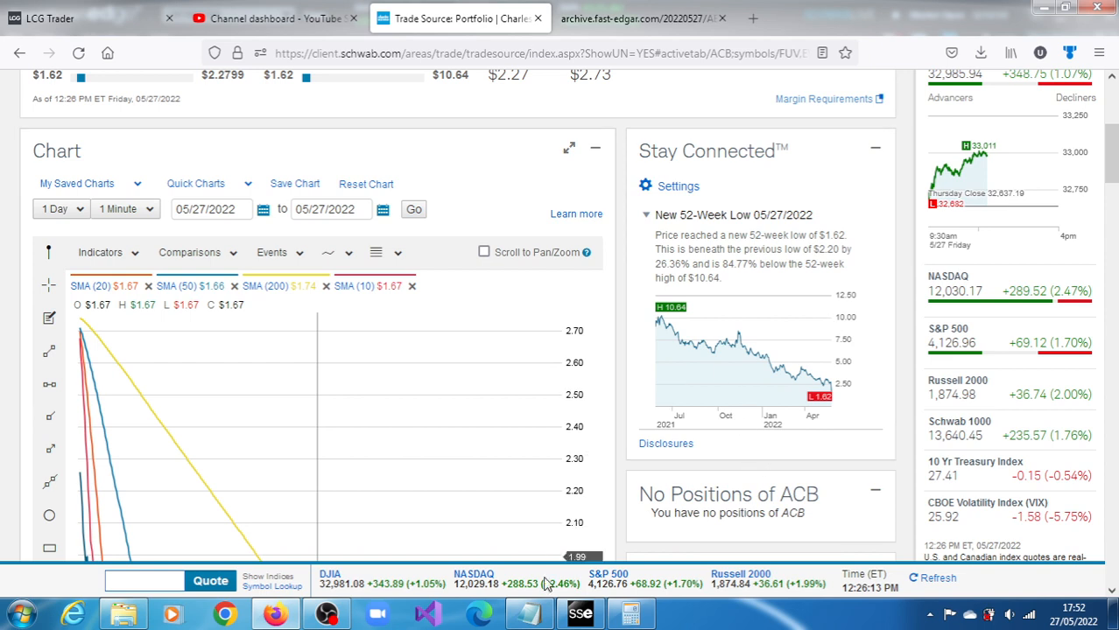
click(578, 611)
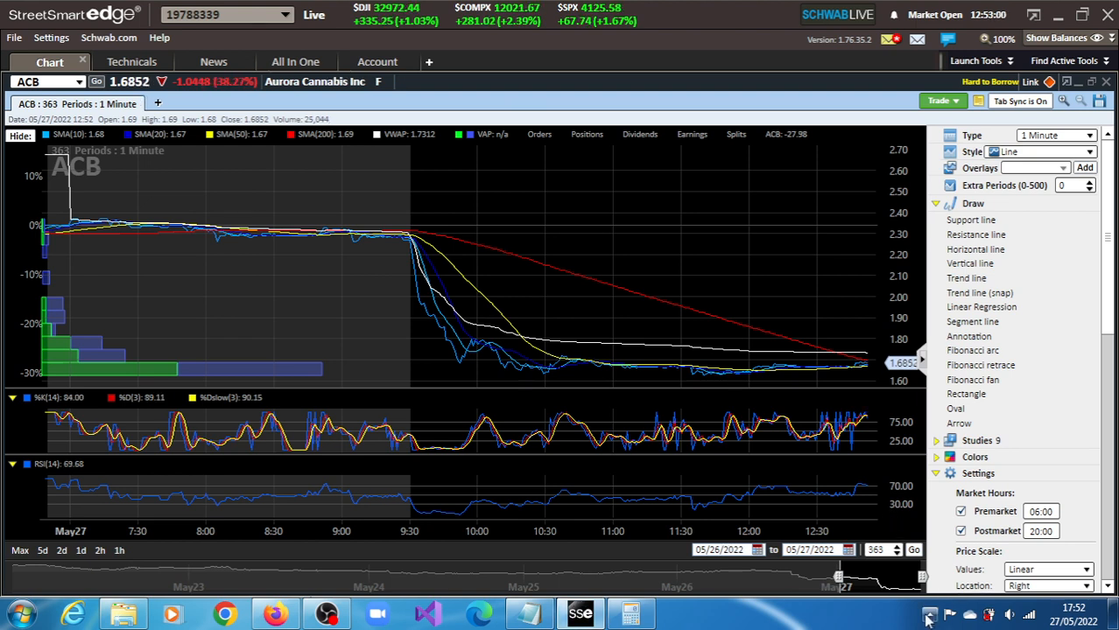
Step: Bring up OBS Studio's tray menu with the Stop Recording option over the chart
click(926, 618)
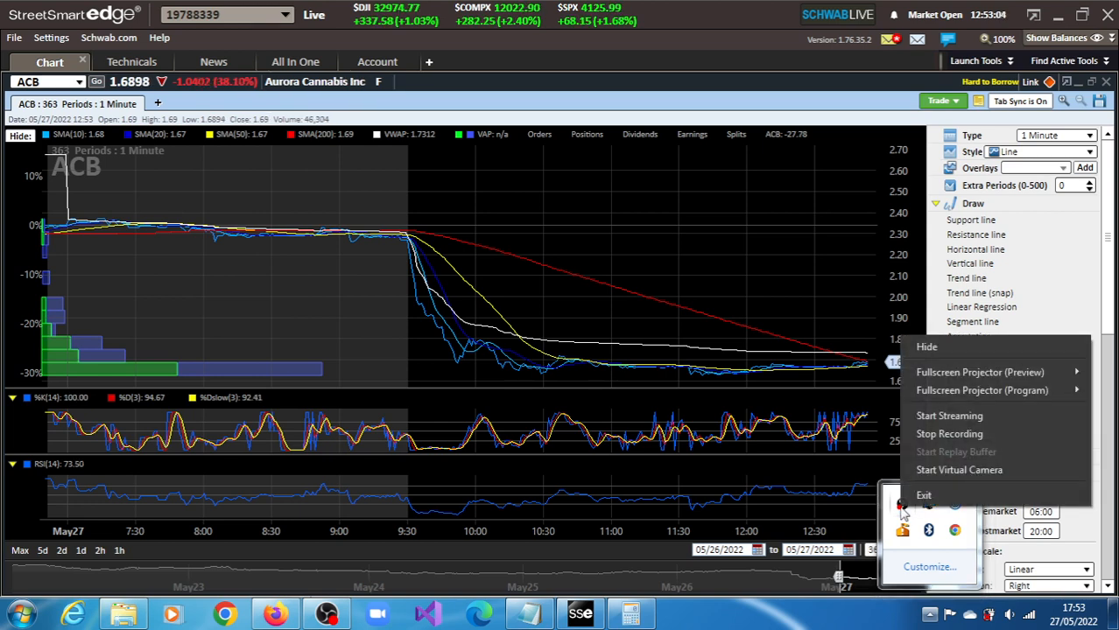
mouse_move(949, 434)
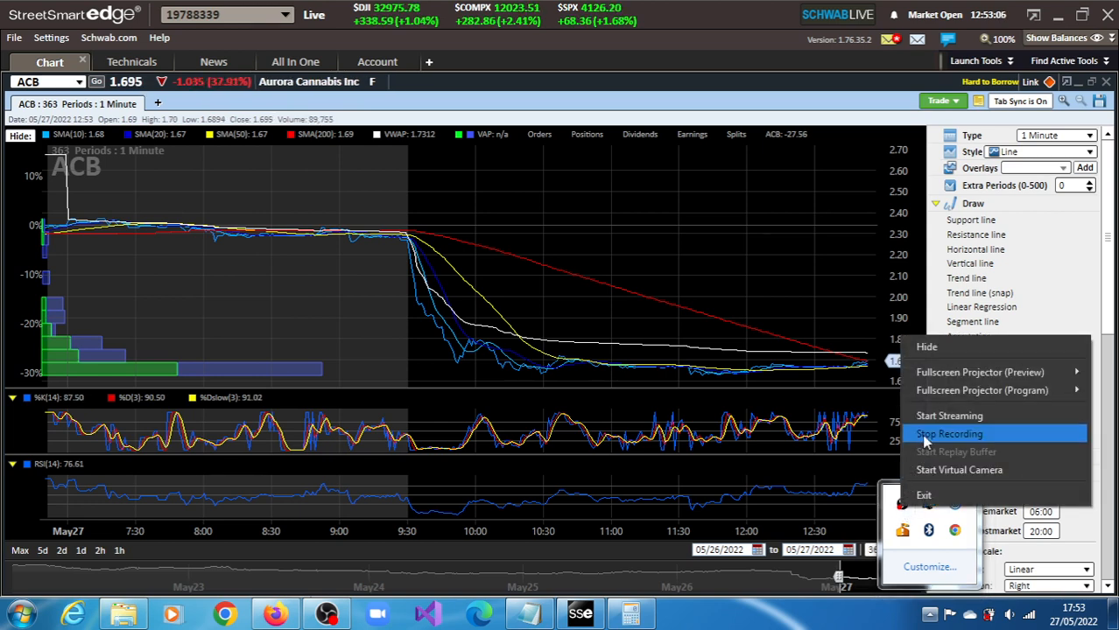